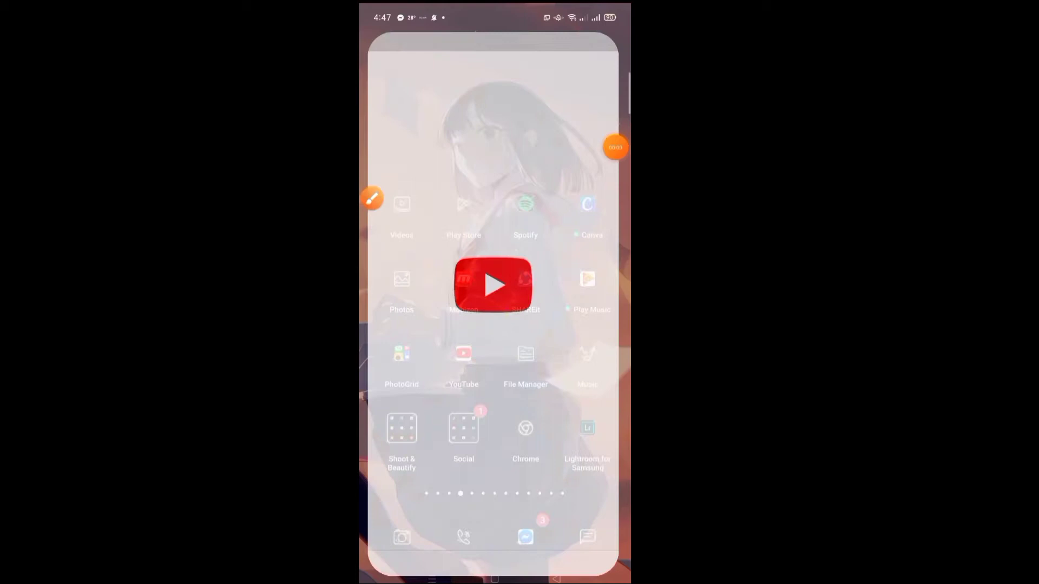
Step: Reach the Watch later playlist with its 7 saved videos via the Library
left_click(463, 353)
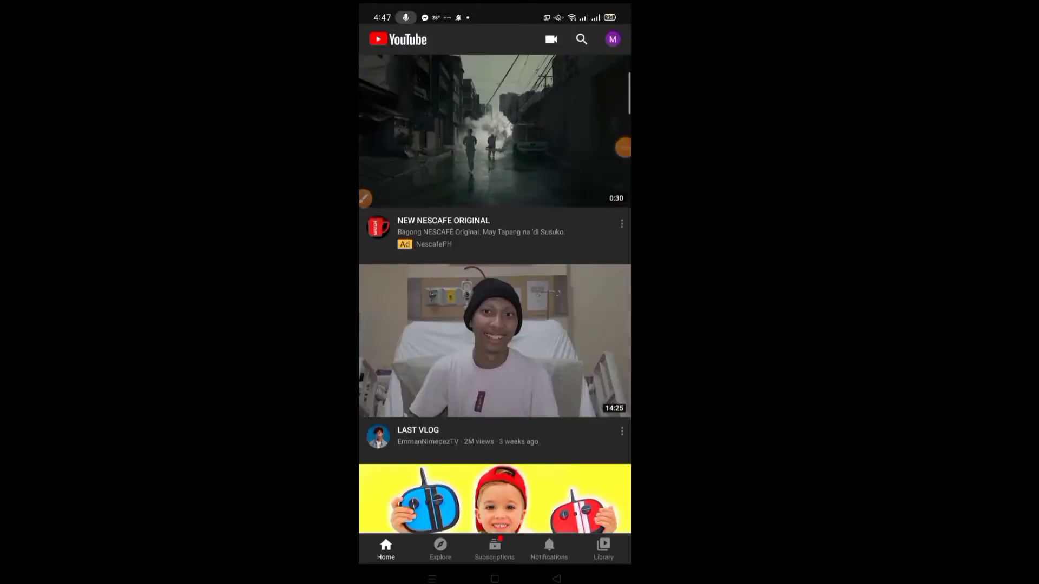
left_click(602, 548)
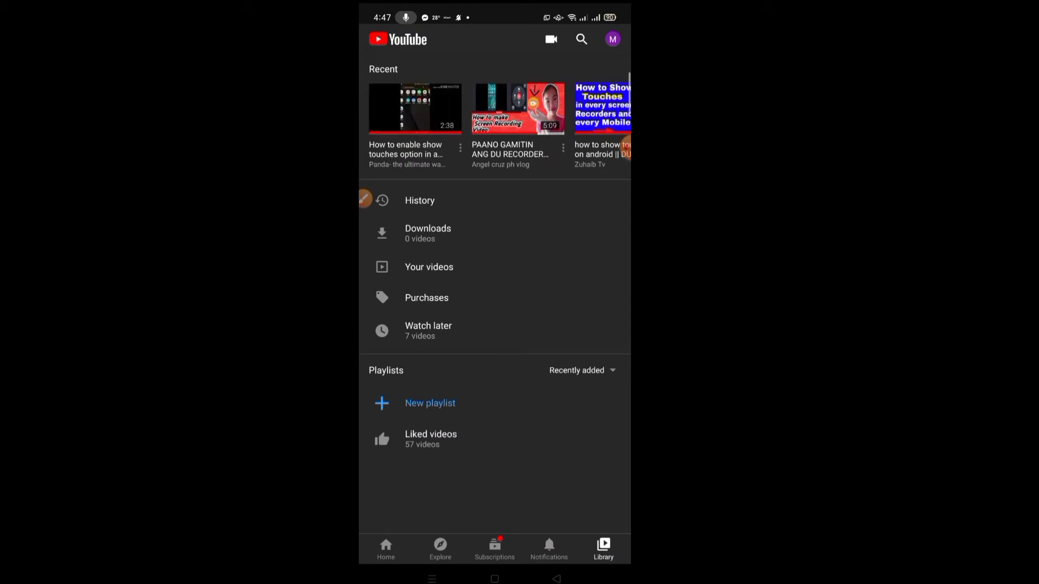
left_click(429, 325)
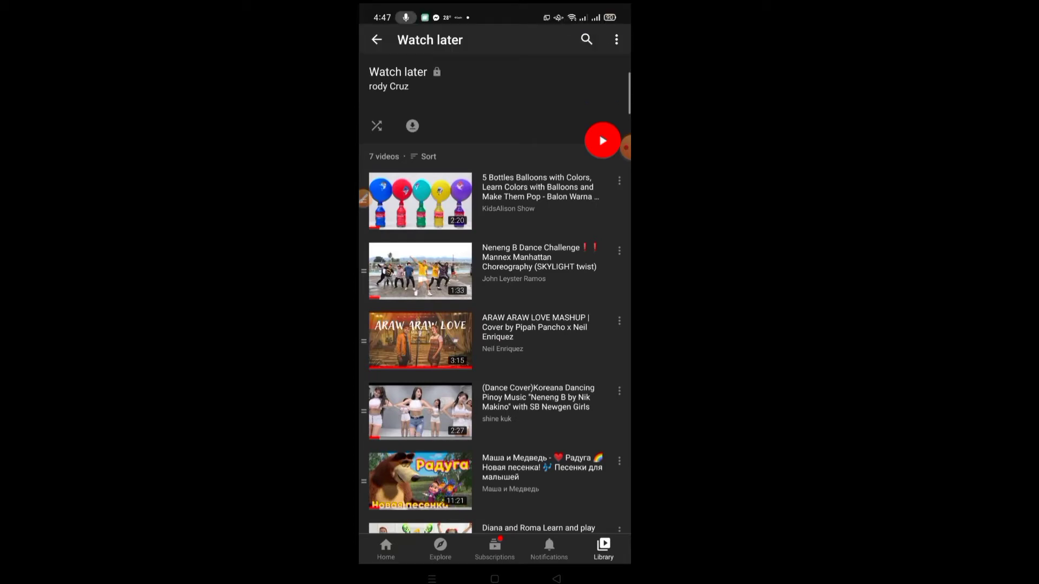
Step: Remove already watched videos from Watch later via its three-dot menu
left_click(615, 40)
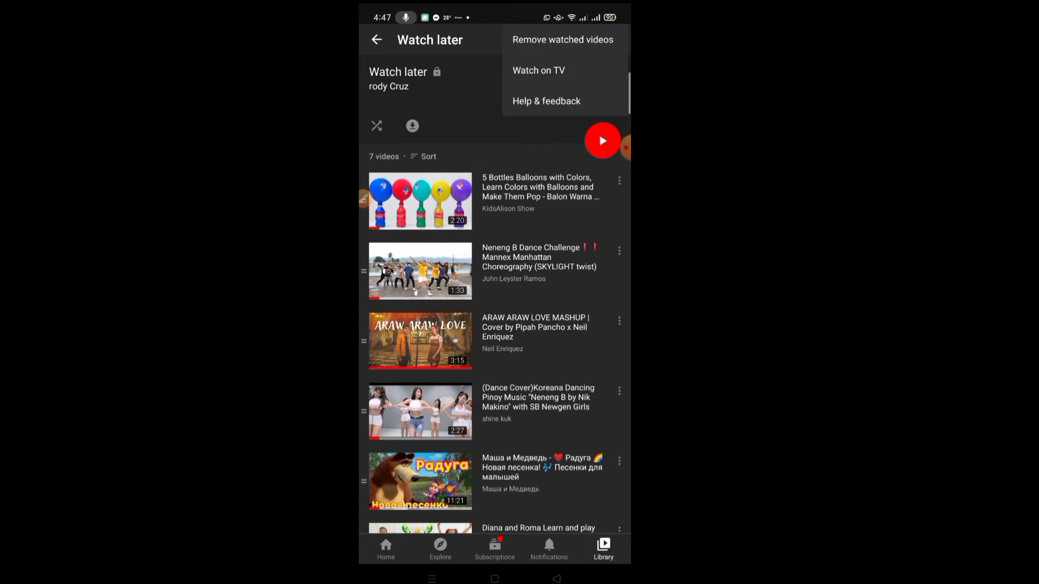
left_click(561, 39)
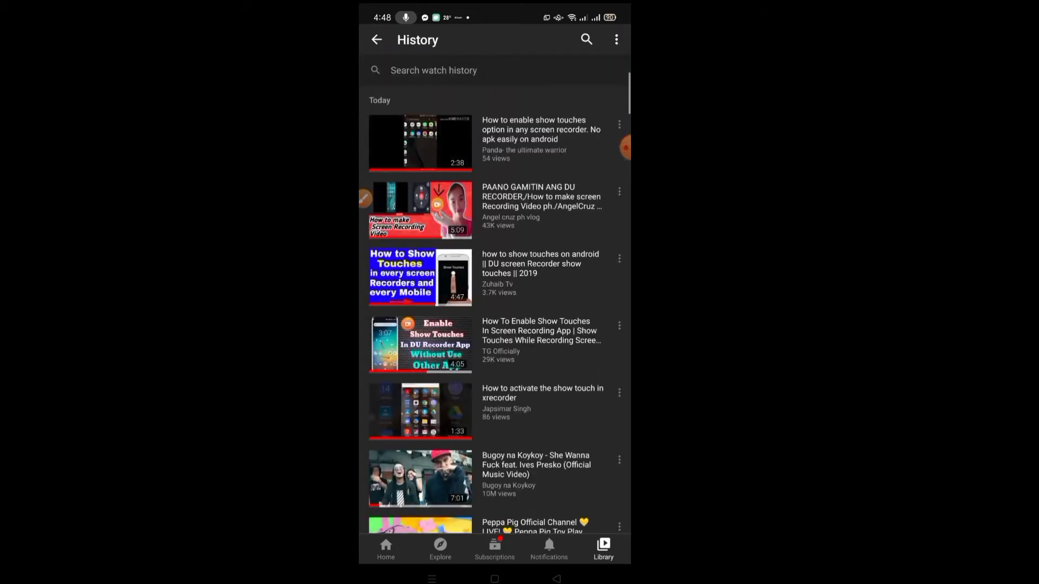
Step: Clear the entire watch history through History controls and go back to Library
left_click(616, 39)
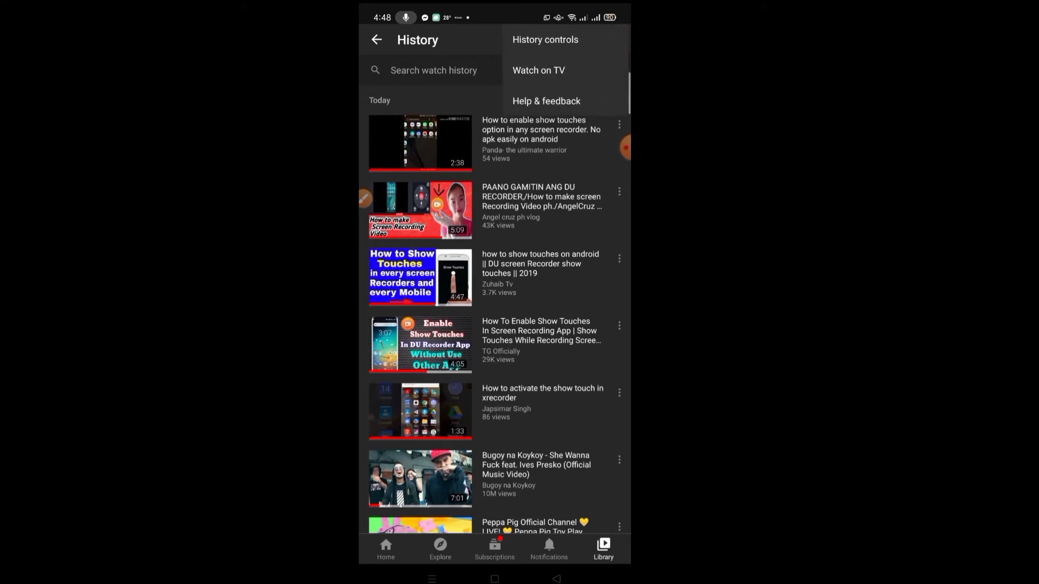
left_click(544, 39)
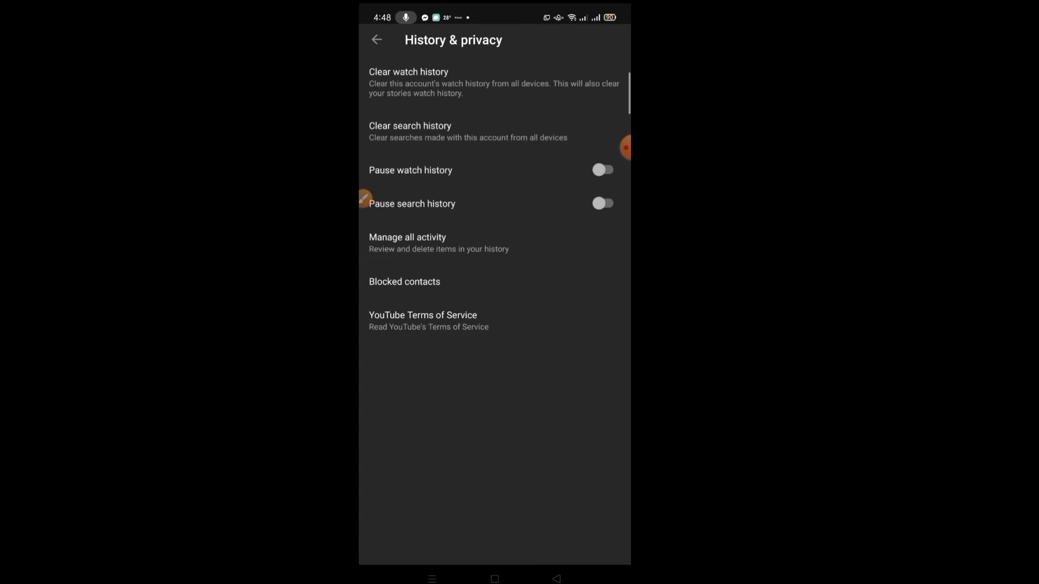
left_click(409, 82)
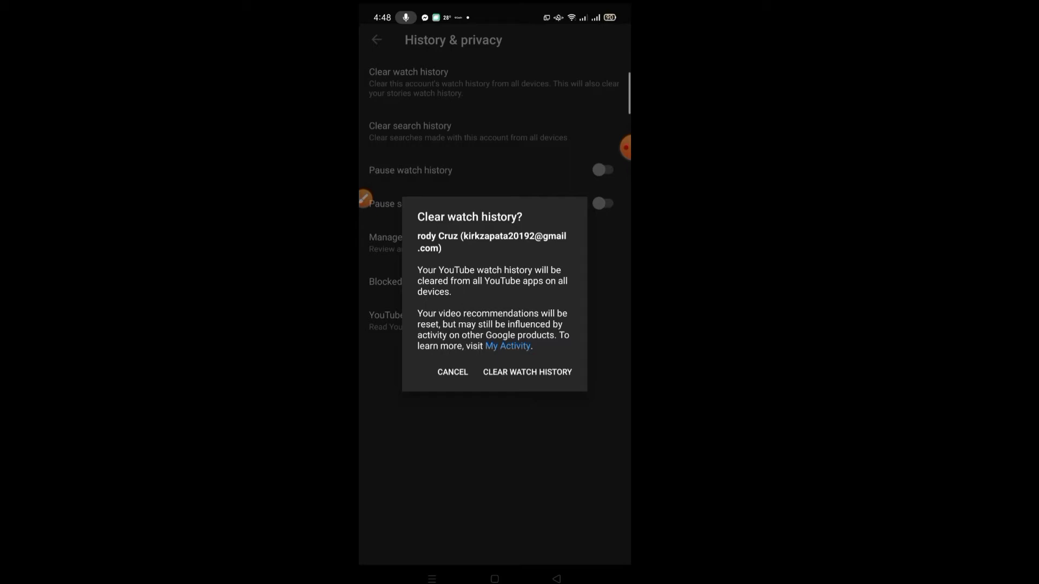
left_click(527, 371)
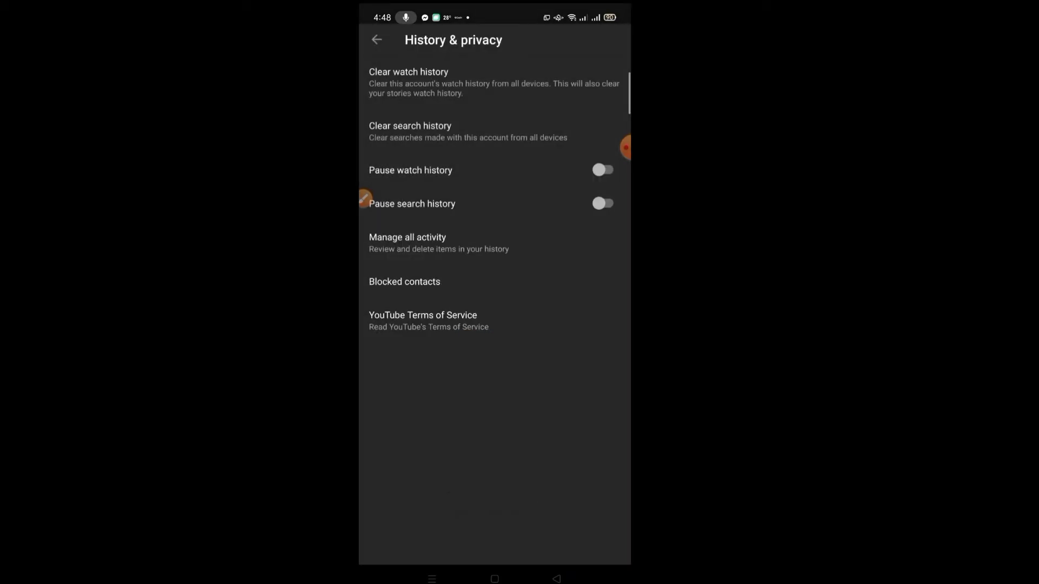
left_click(376, 40)
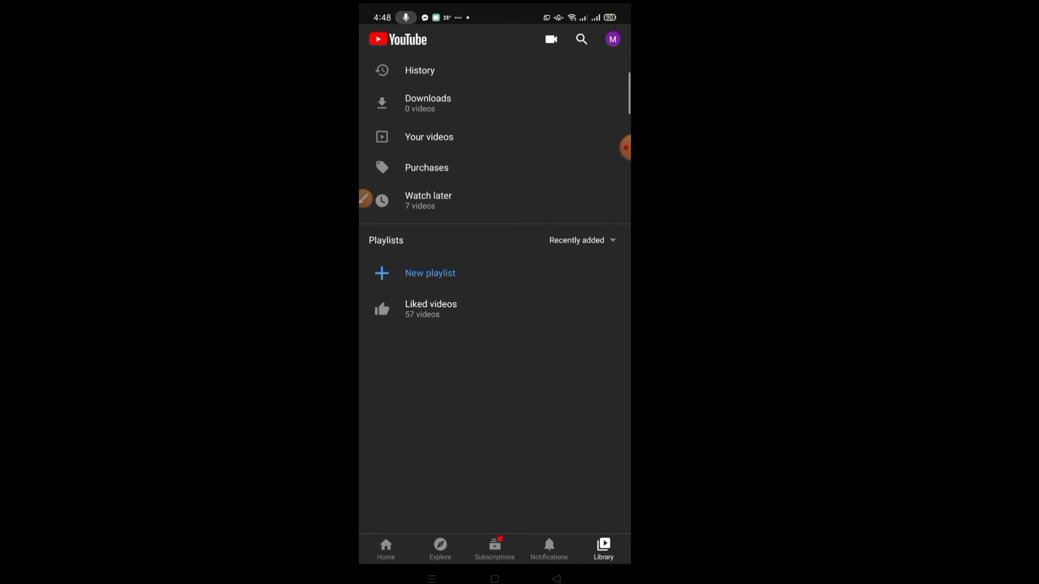
Step: Check Time watched shows a 0-minute daily average, then go to the home screen
left_click(611, 39)
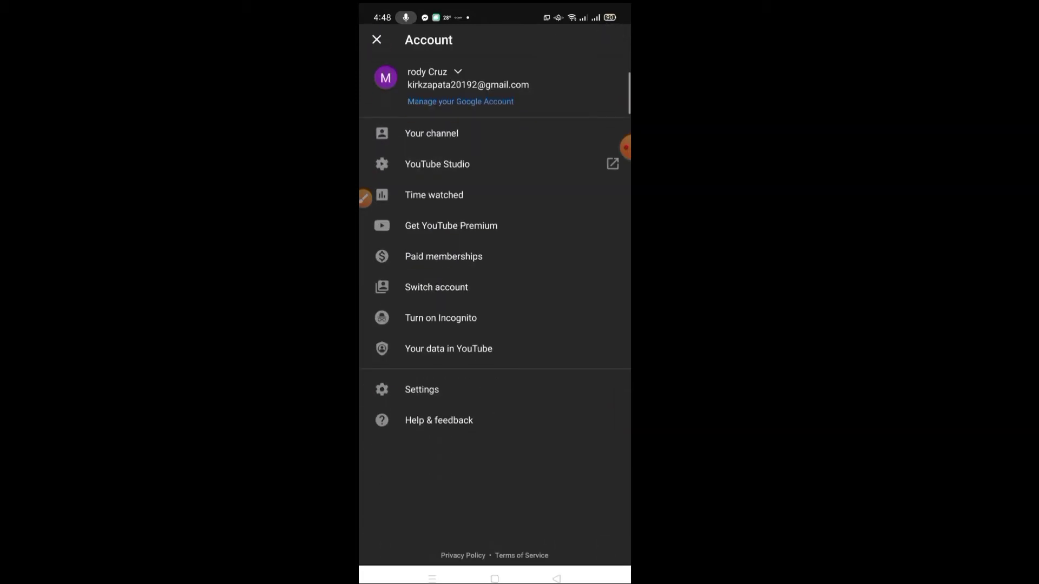
left_click(433, 195)
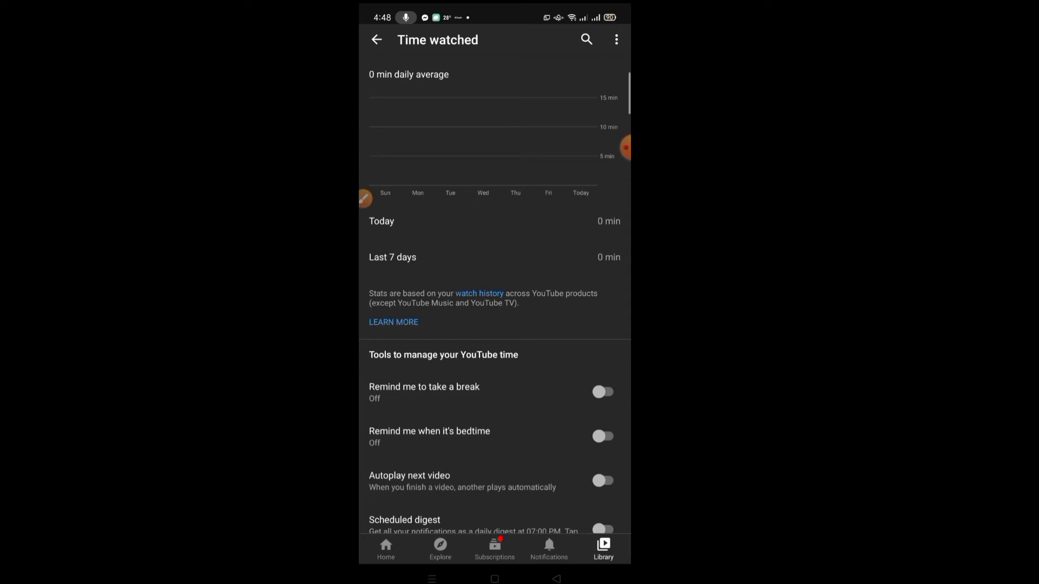
key("home")
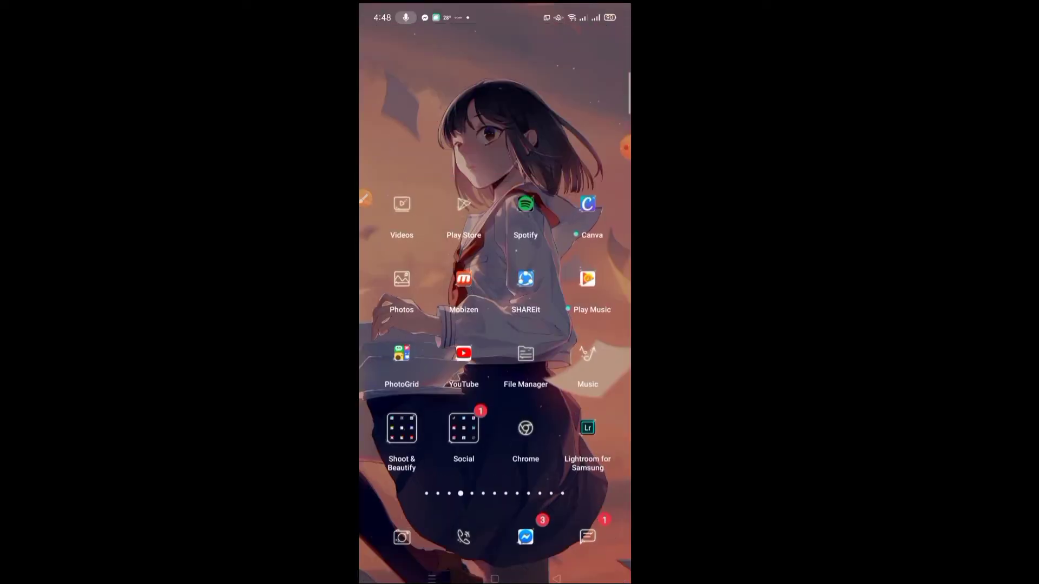
Step: Search Google for 'google activity' in Chrome and open the My Activity result
left_click(524, 429)
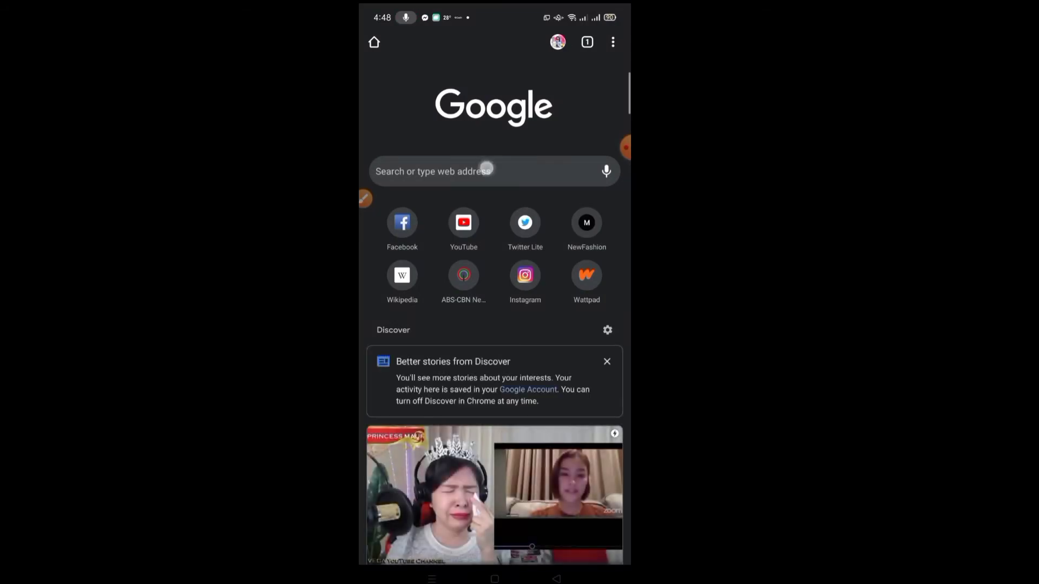
left_click(465, 171)
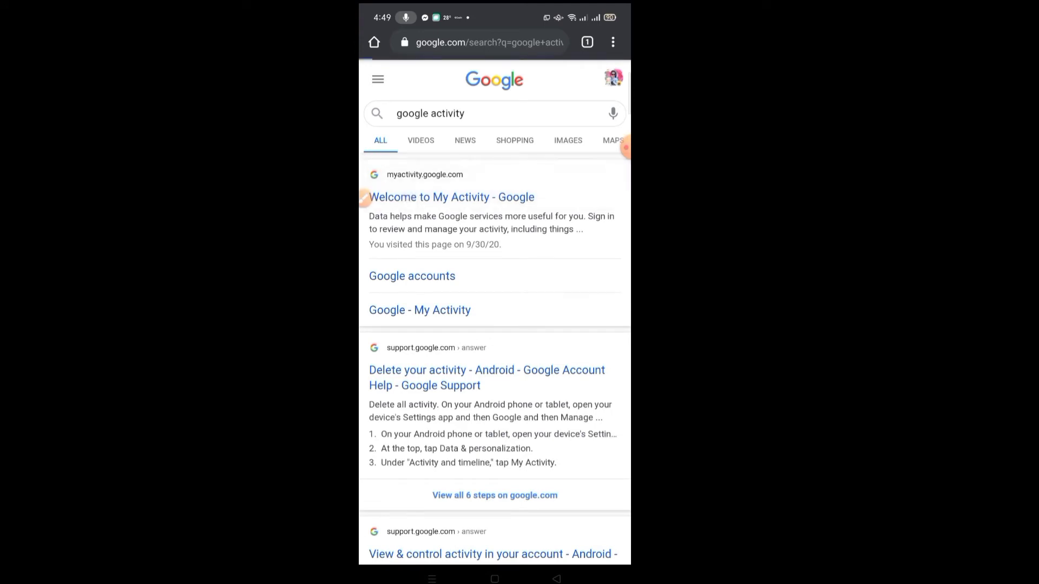
left_click(450, 197)
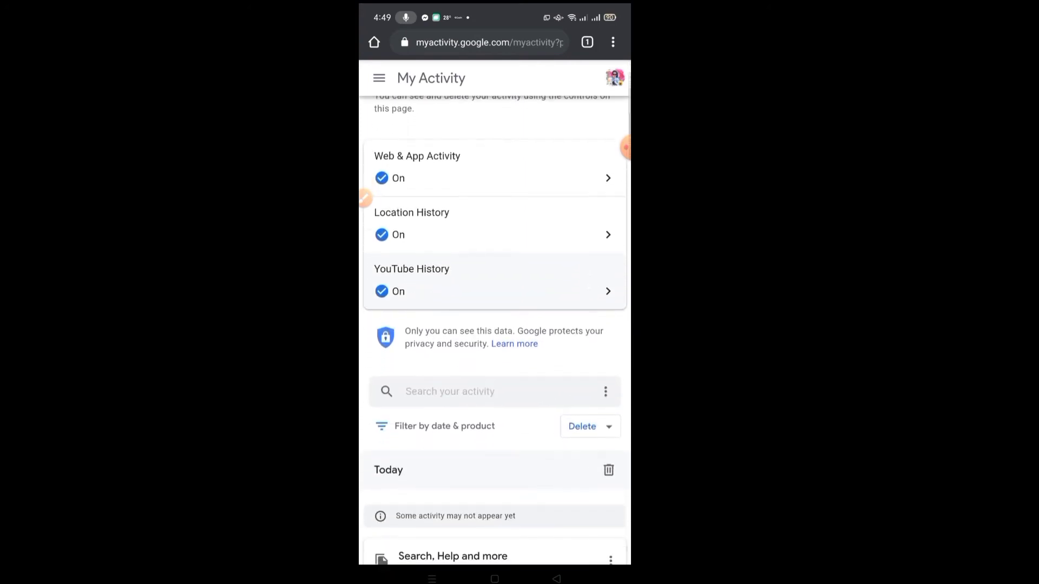
Step: Scroll down My Activity to today's entries
scroll("up", 3)
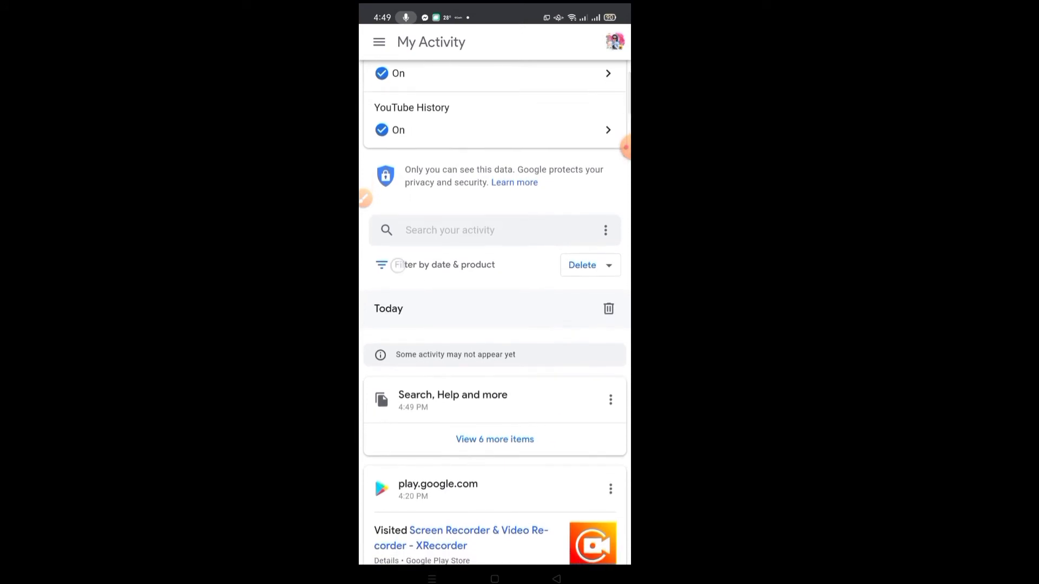
Step: Filter activity to Oct 16–17, 2020 across all 20 Google products
left_click(440, 264)
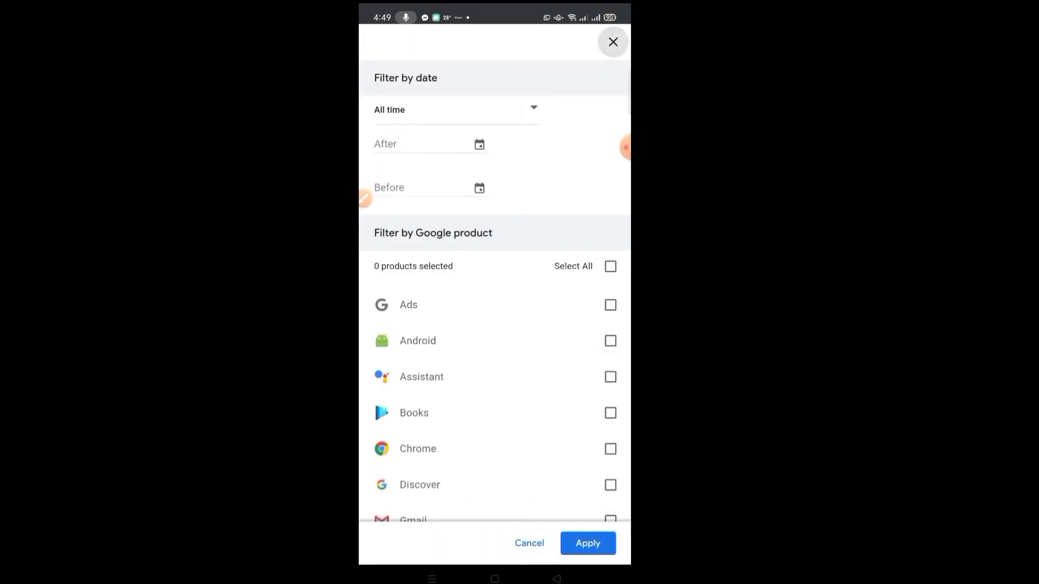
left_click(479, 144)
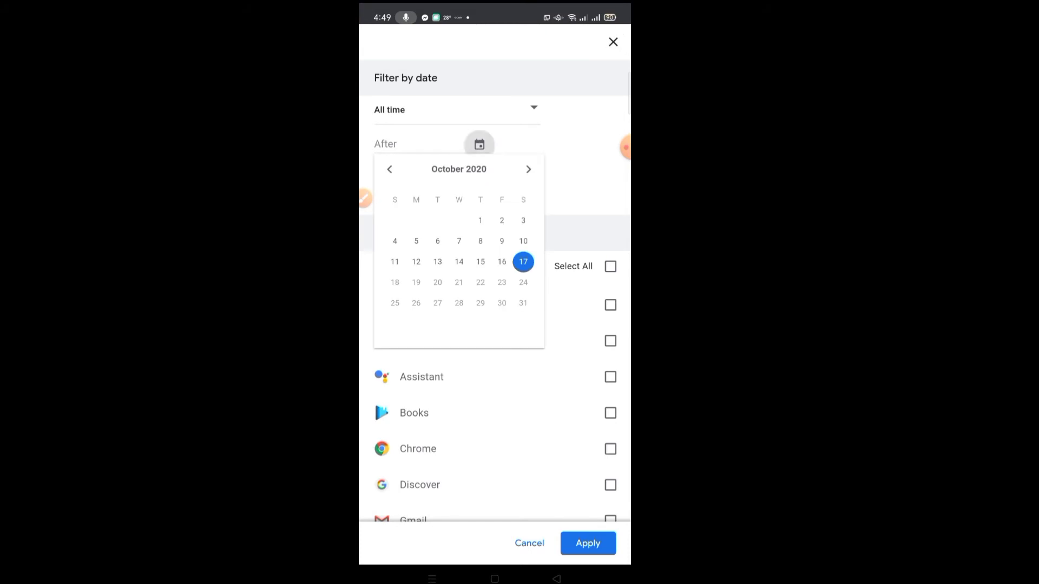
left_click(501, 261)
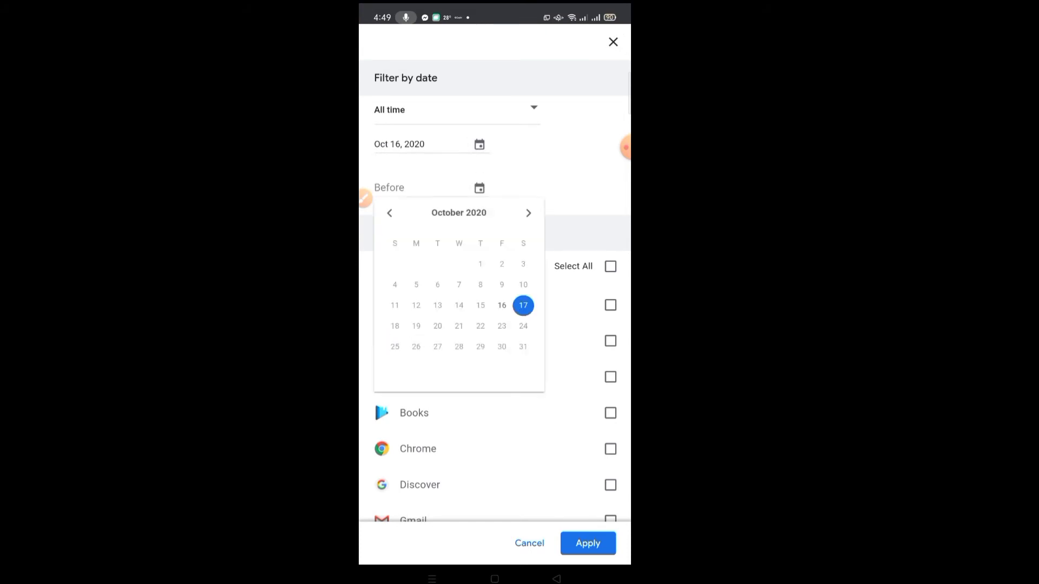
left_click(523, 305)
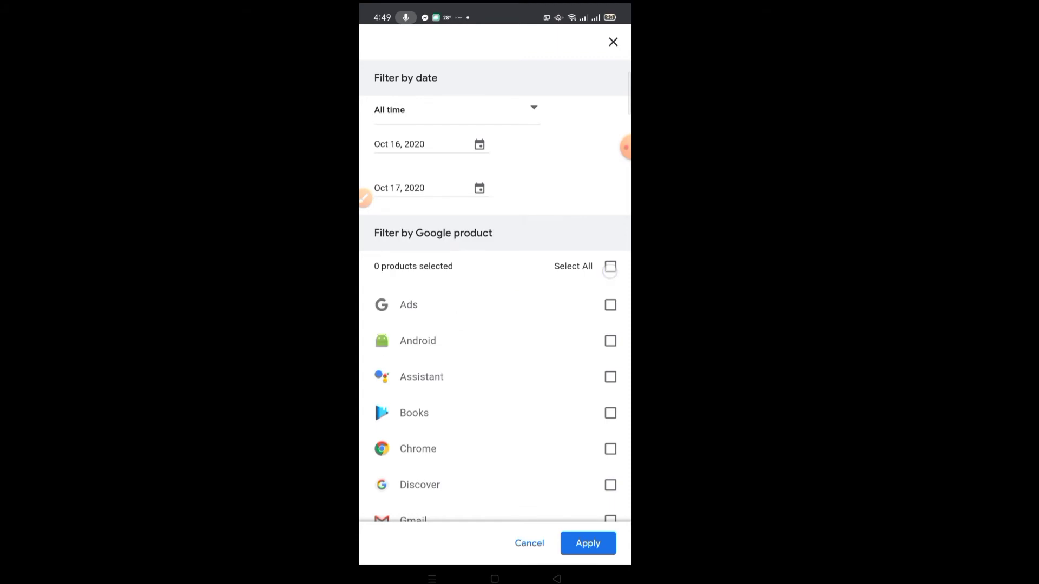
left_click(609, 266)
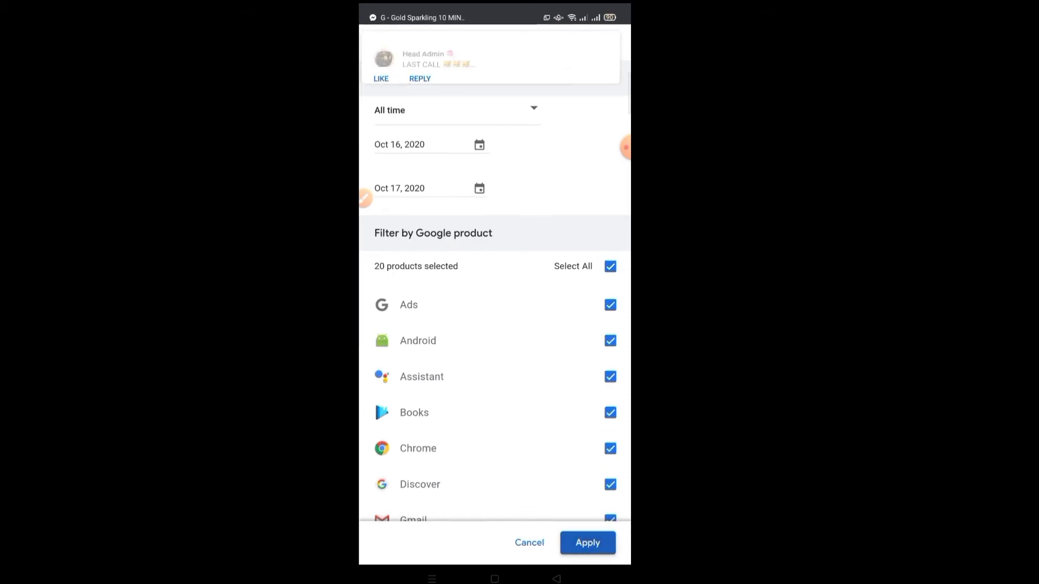
left_click(586, 542)
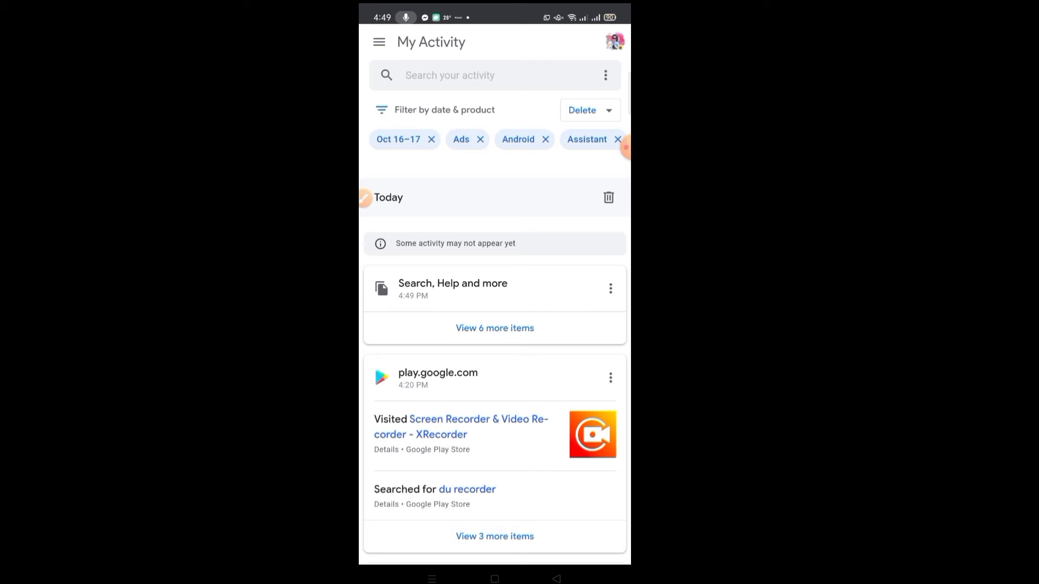
Step: Delete all activity results matching the Oct 16–17 filter
left_click(604, 74)
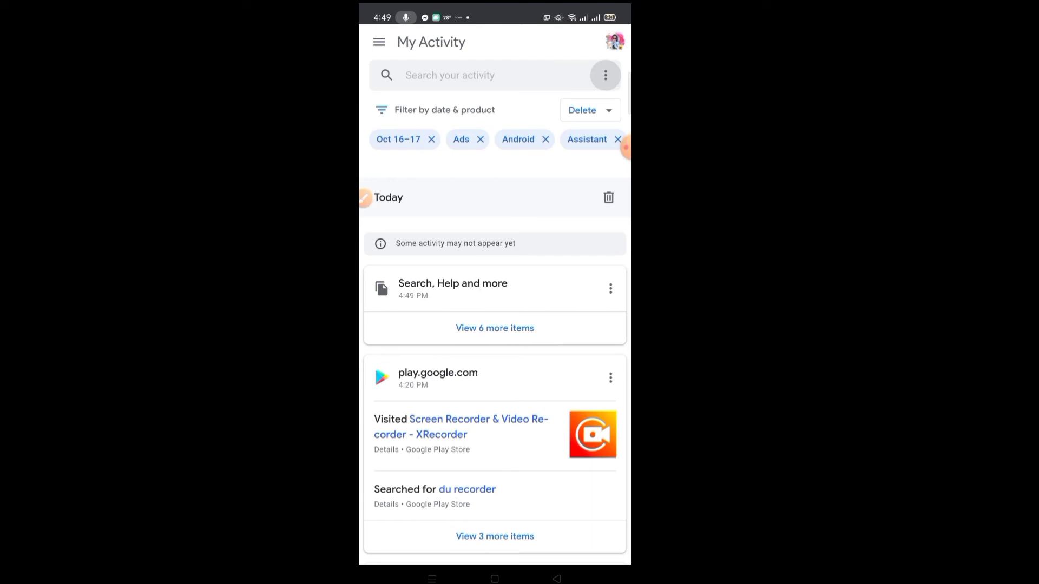
left_click(581, 110)
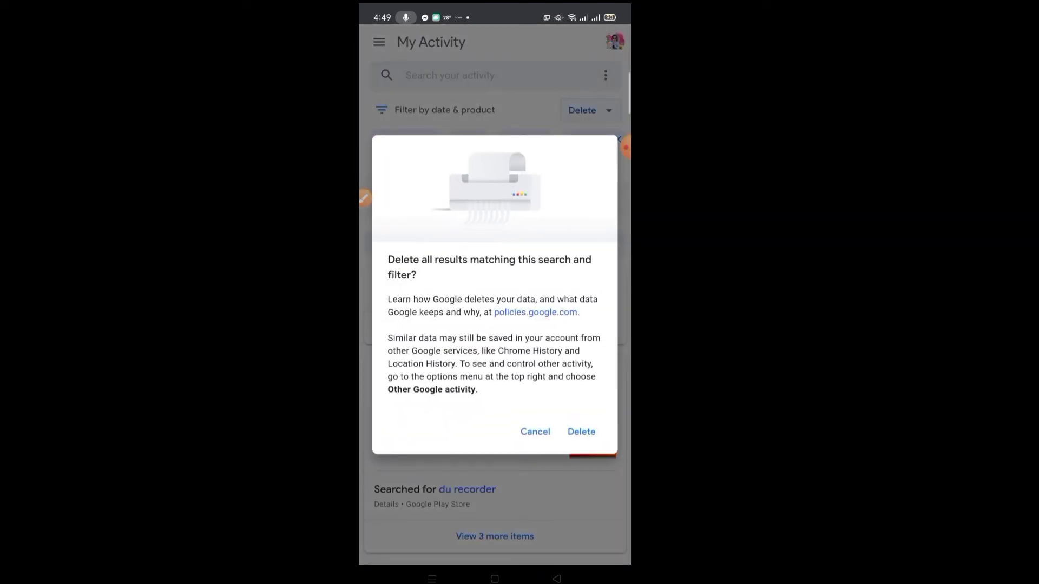
left_click(580, 431)
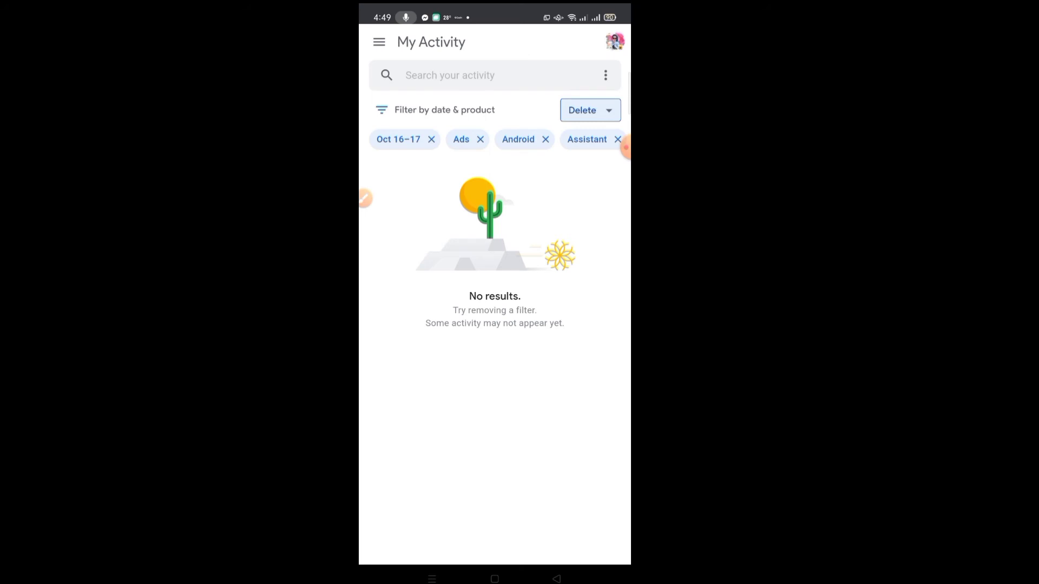
Step: Leave the emptied My Activity page for the phone's home screen
left_click(379, 42)
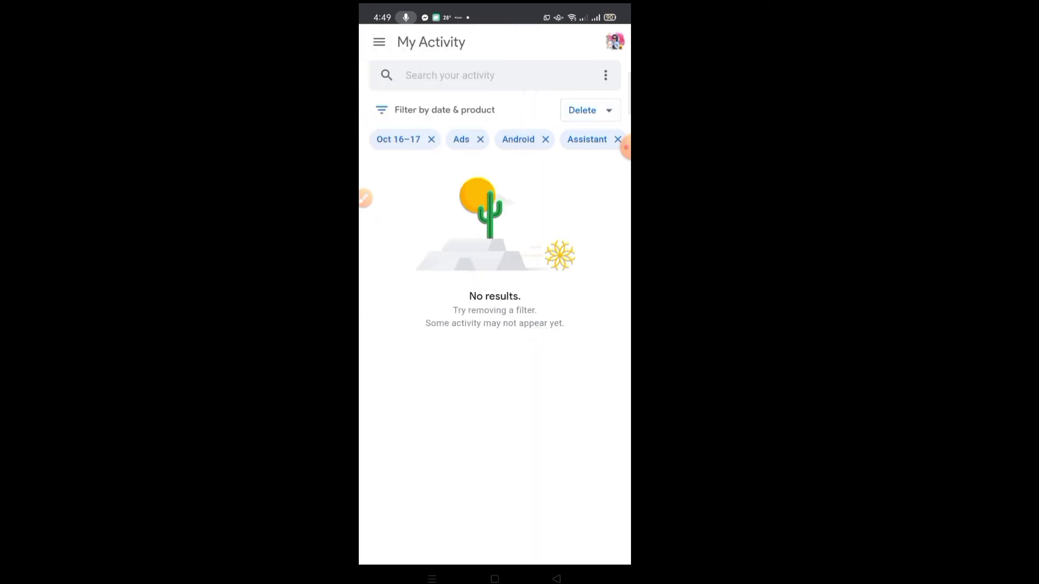
left_click(494, 578)
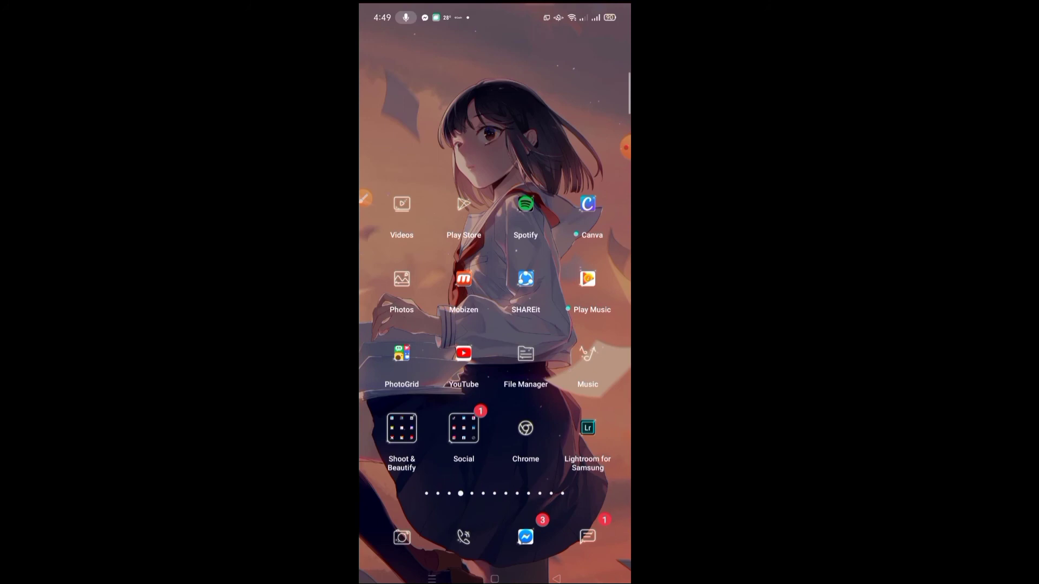
Step: Reopen YouTube and go back from Time watched to the Library
left_click(463, 431)
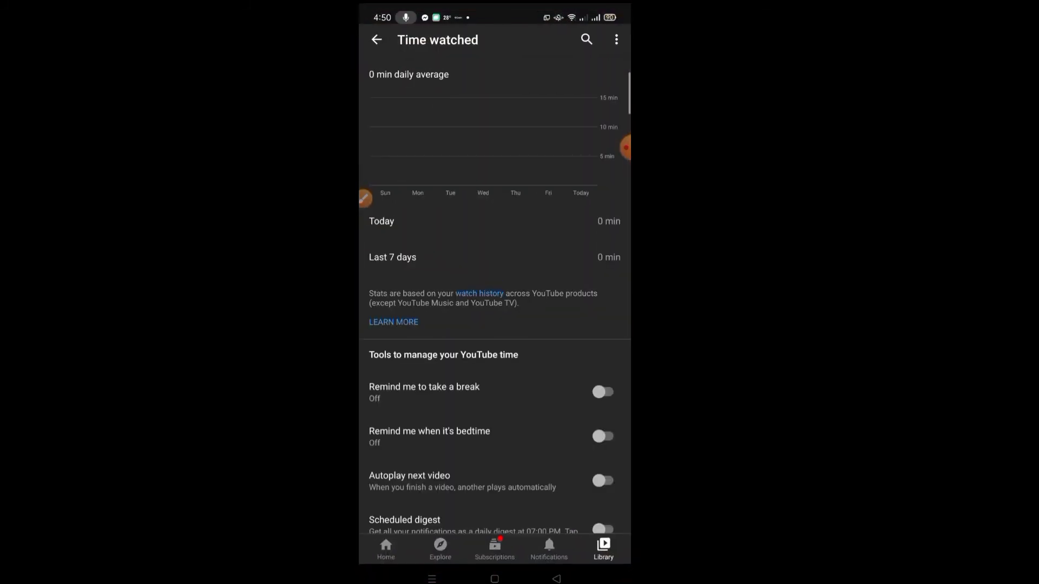
left_click(376, 39)
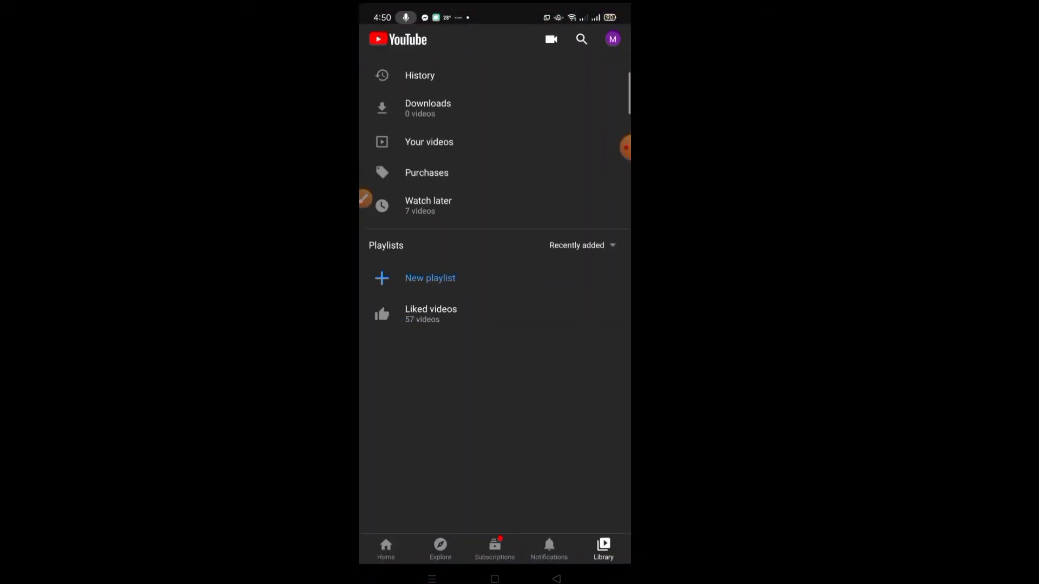